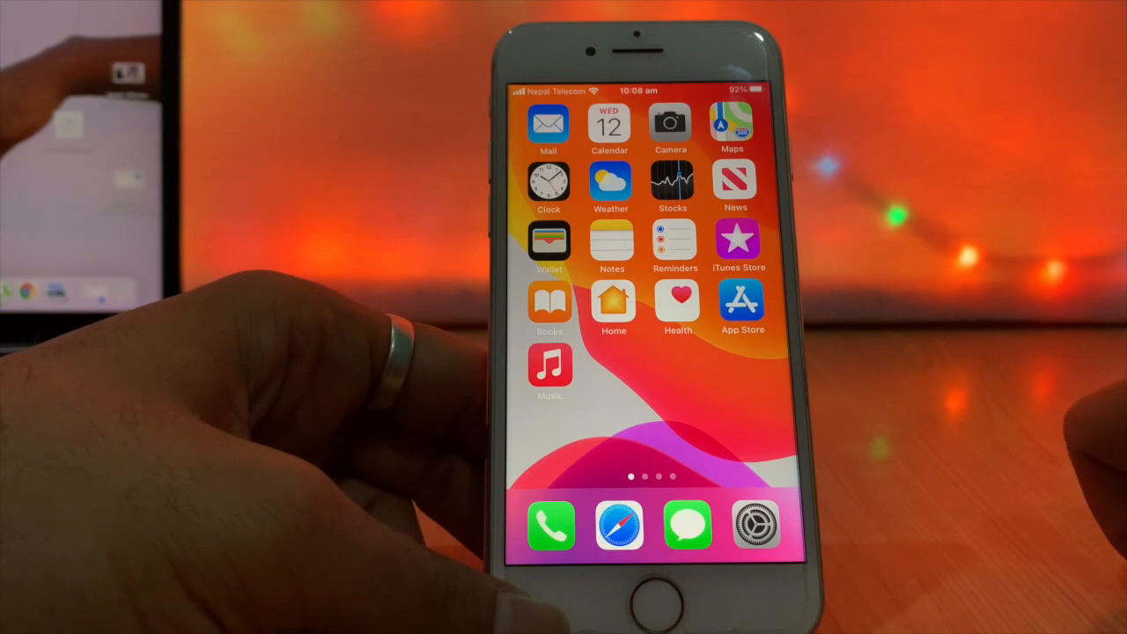
Step: Reach the Screen Time page in Settings and scroll down to the passcode options
click(755, 525)
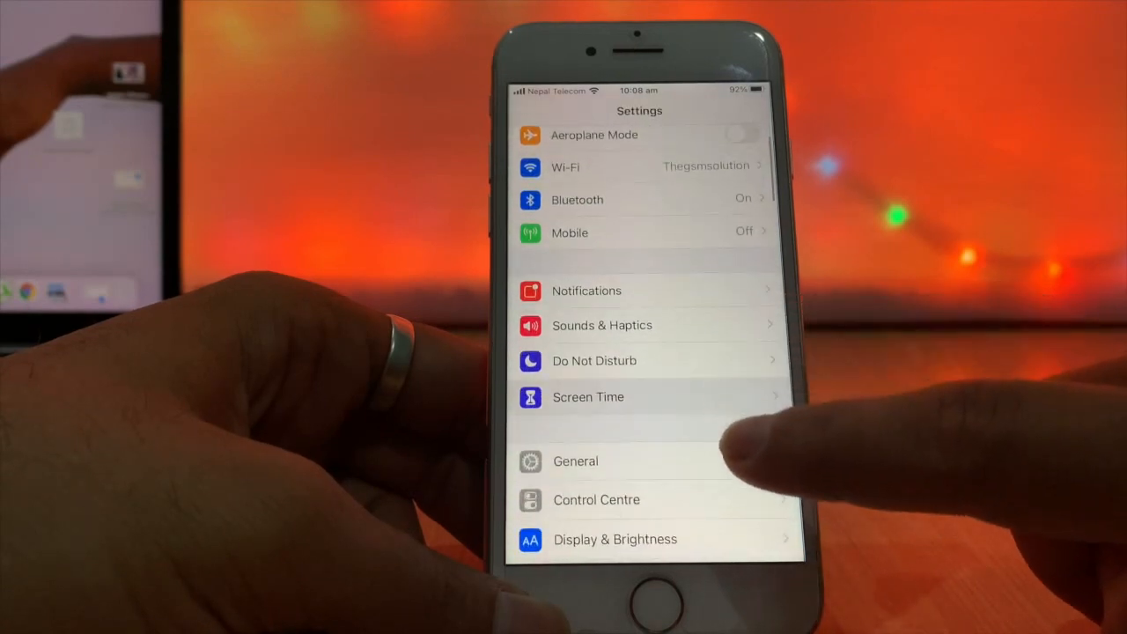
click(588, 396)
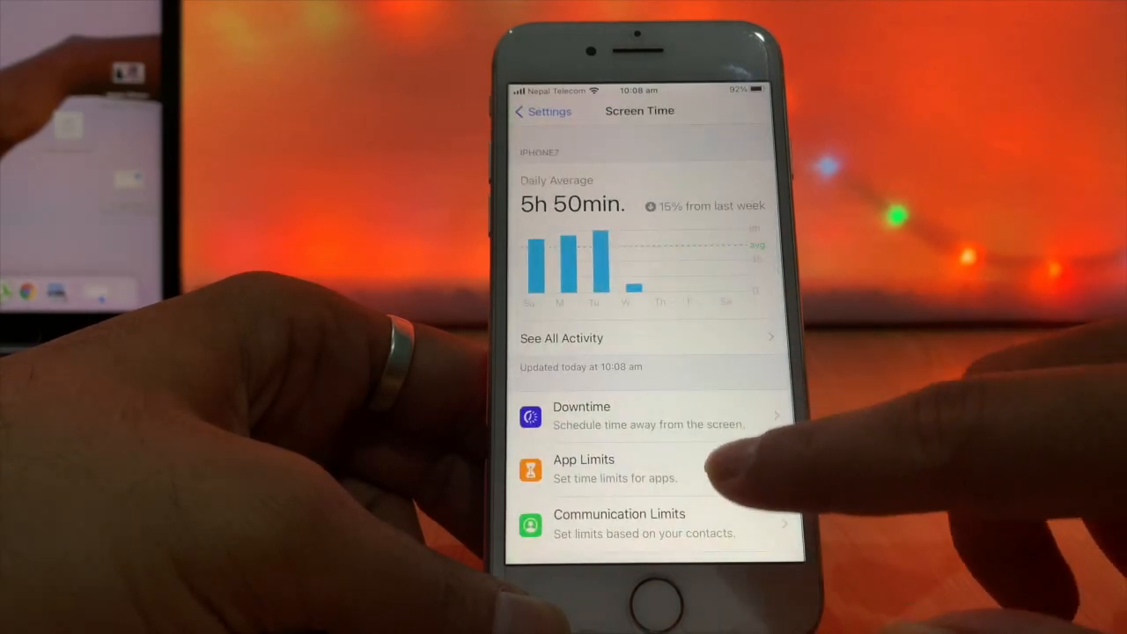
scroll(down, 3)
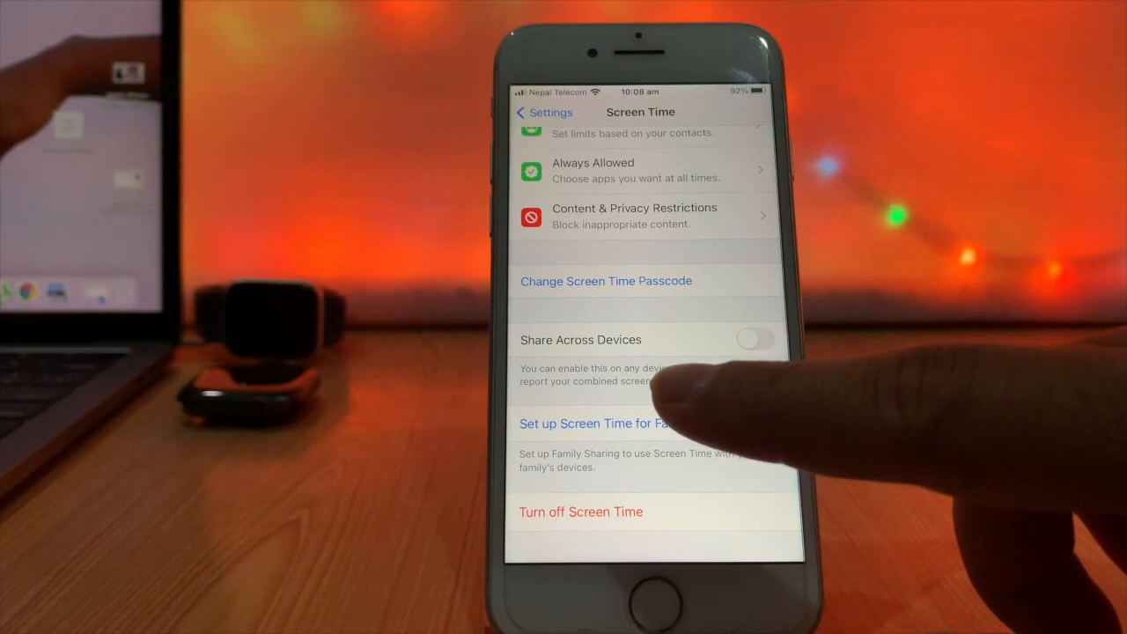
mouse_move(687, 414)
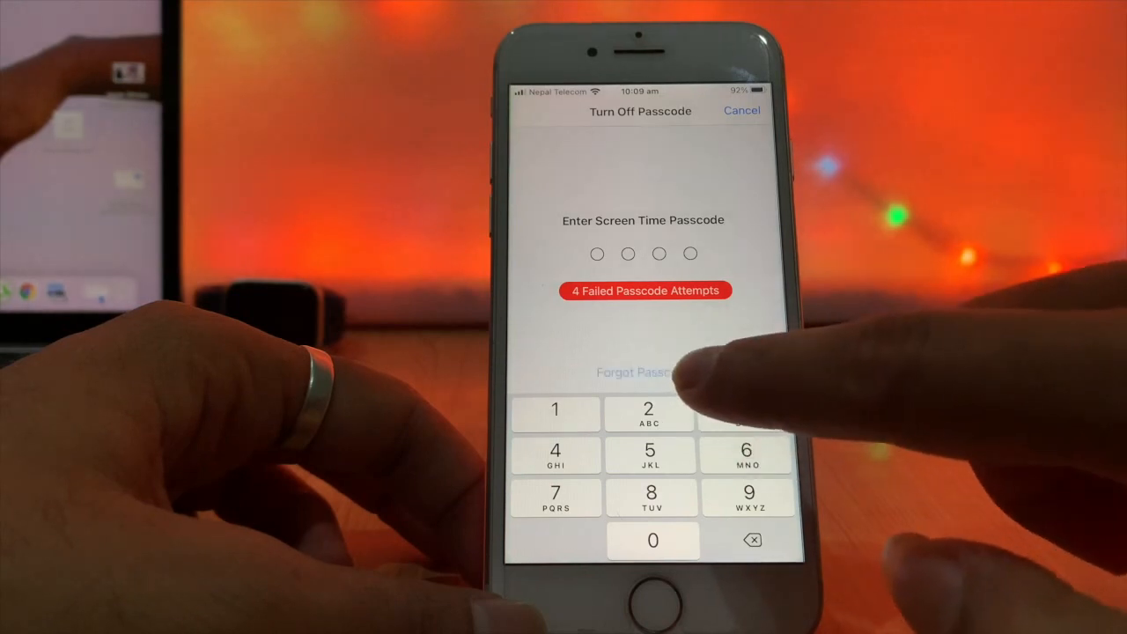
Step: Recover via Forgot Passcode? with the Apple ID, then choose Turn Off Screen Time Passcode
click(634, 371)
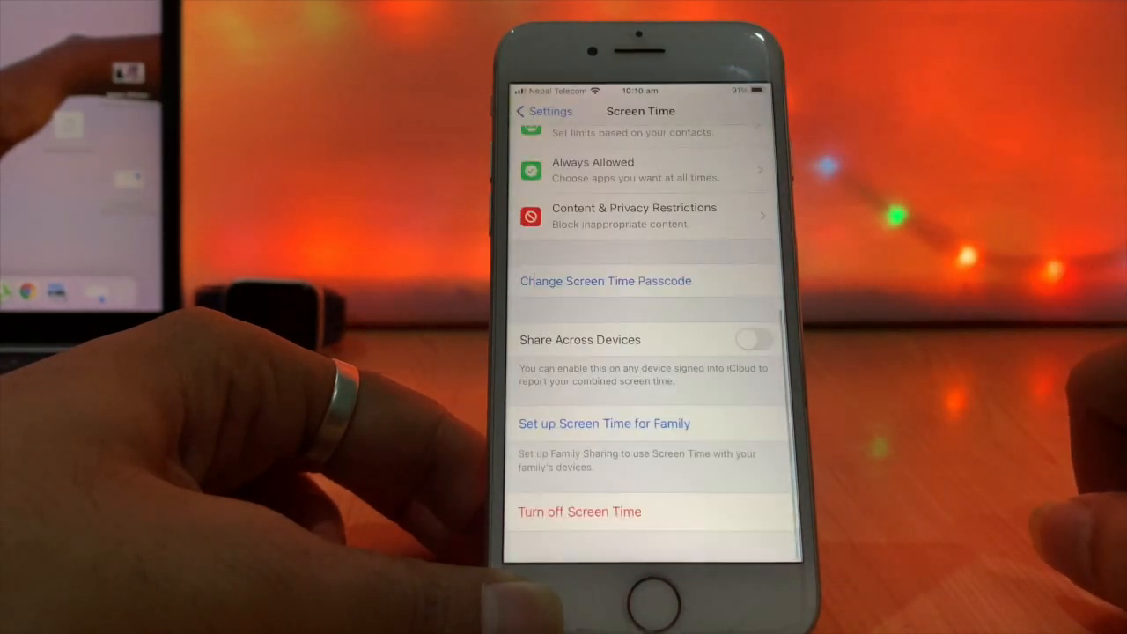
click(606, 282)
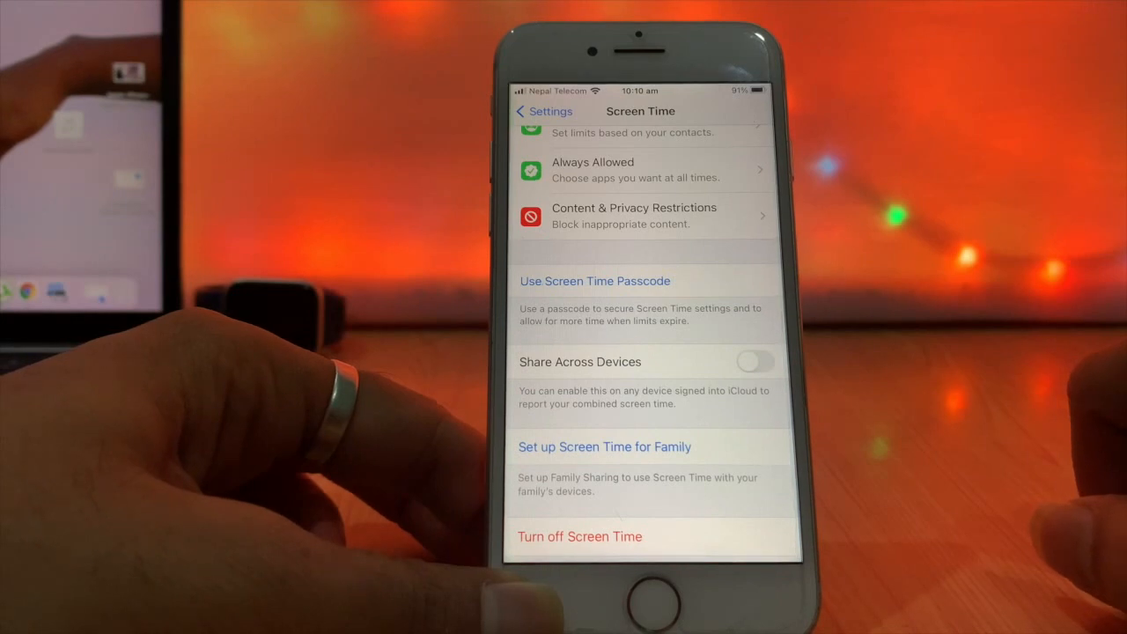
Step: Confirm turning off the passcode so Screen Time offers Use Screen Time Passcode instead
click(595, 282)
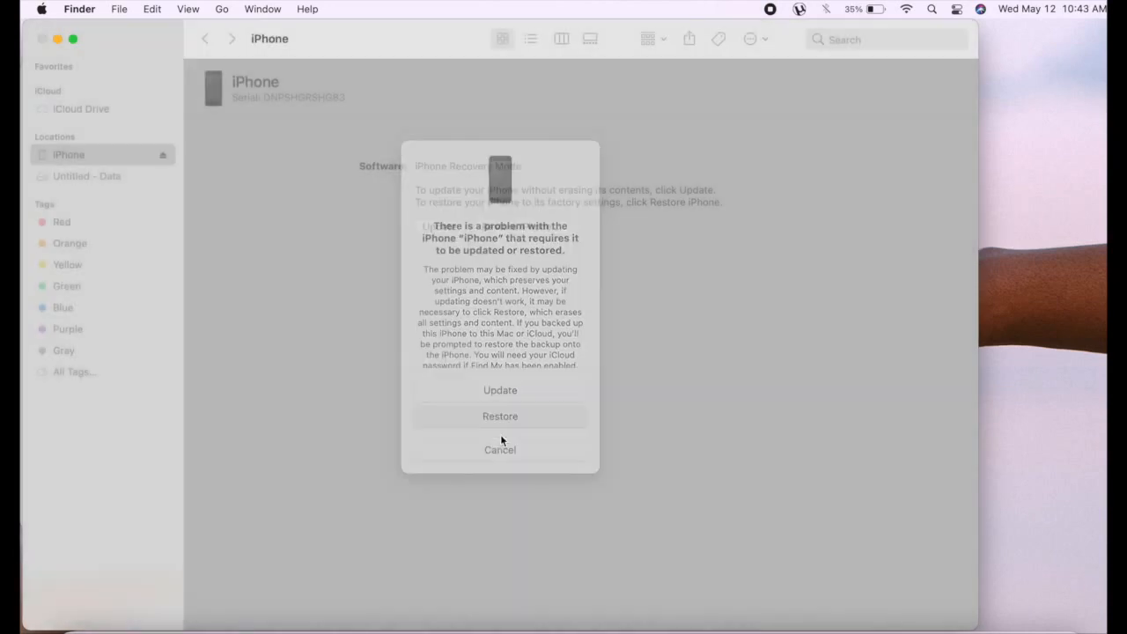
Step: Choose Restore and Update in the iPhone problem dialog, passing the update notes and agreeing to the licence
click(500, 416)
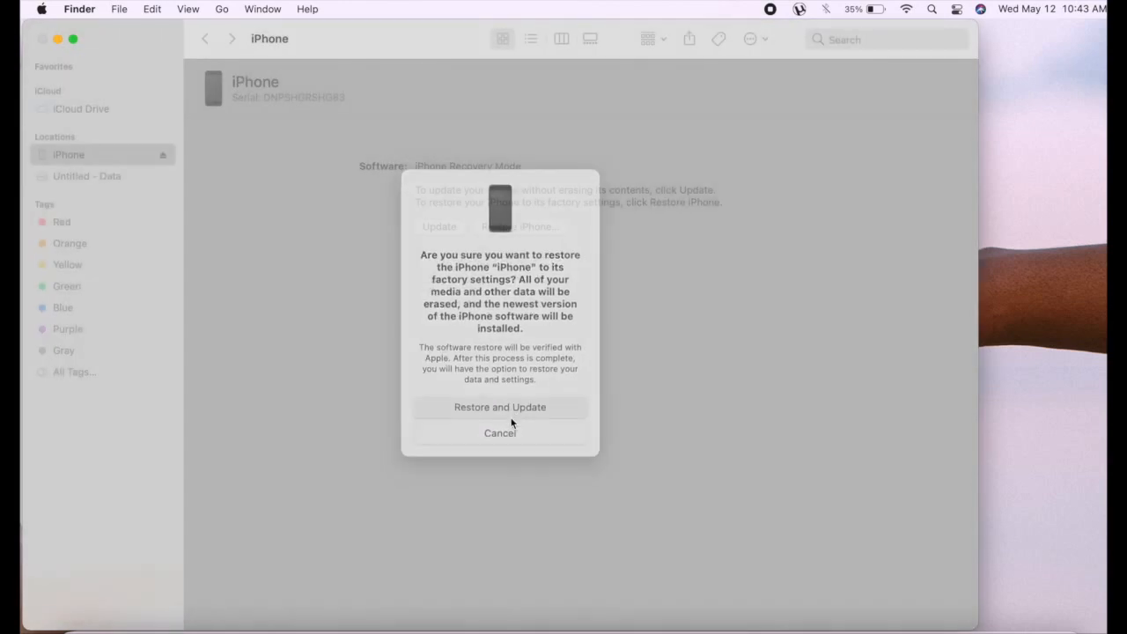
click(500, 407)
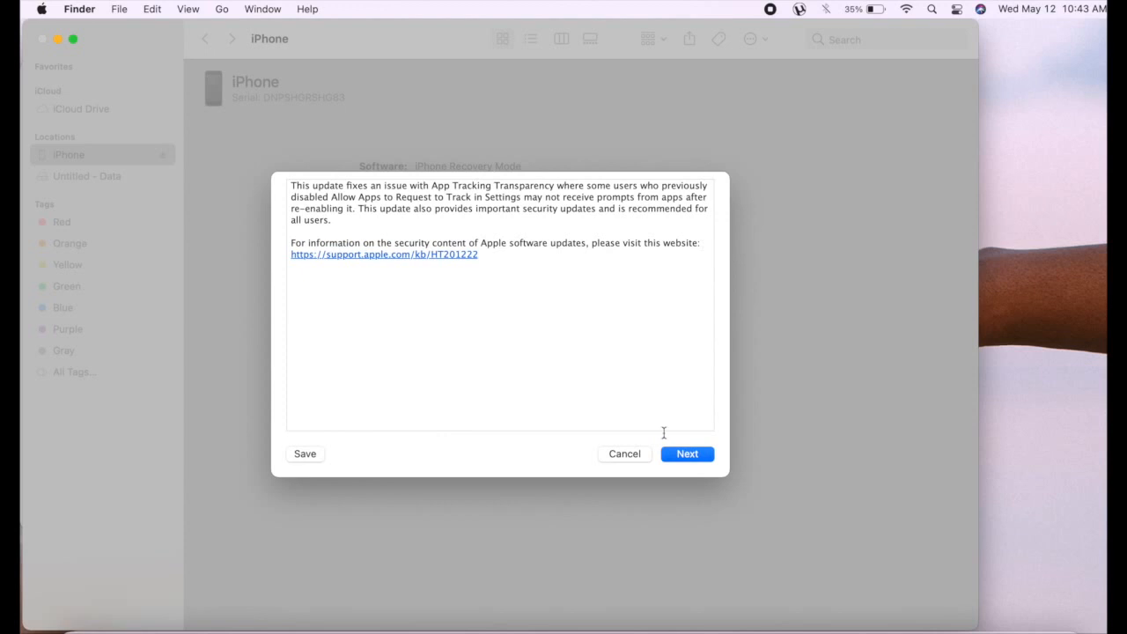
click(687, 454)
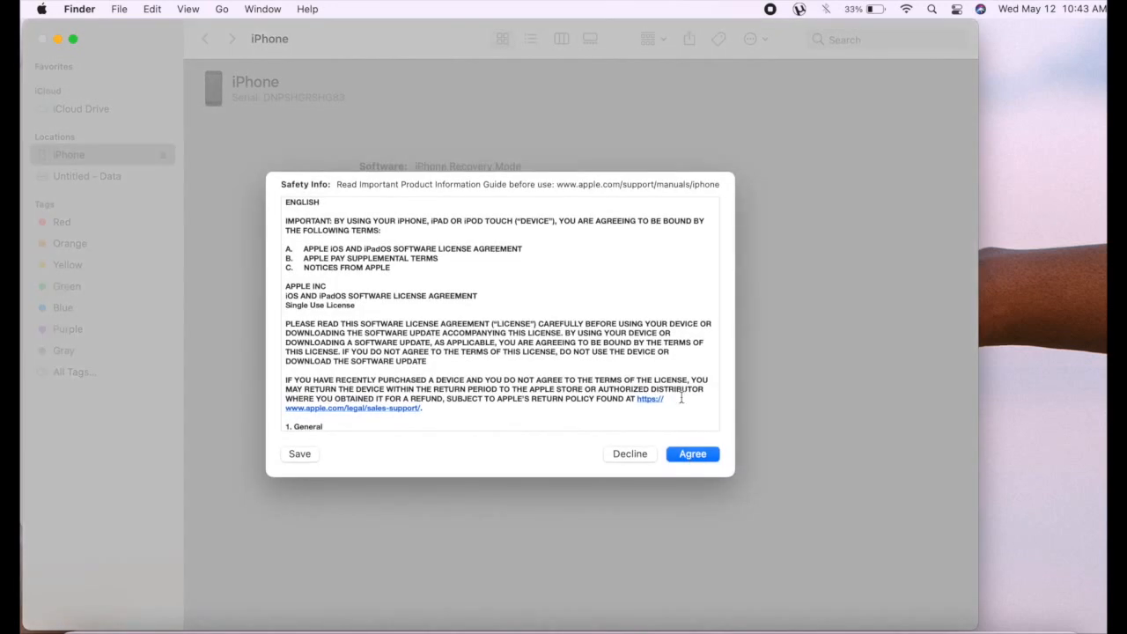
click(692, 454)
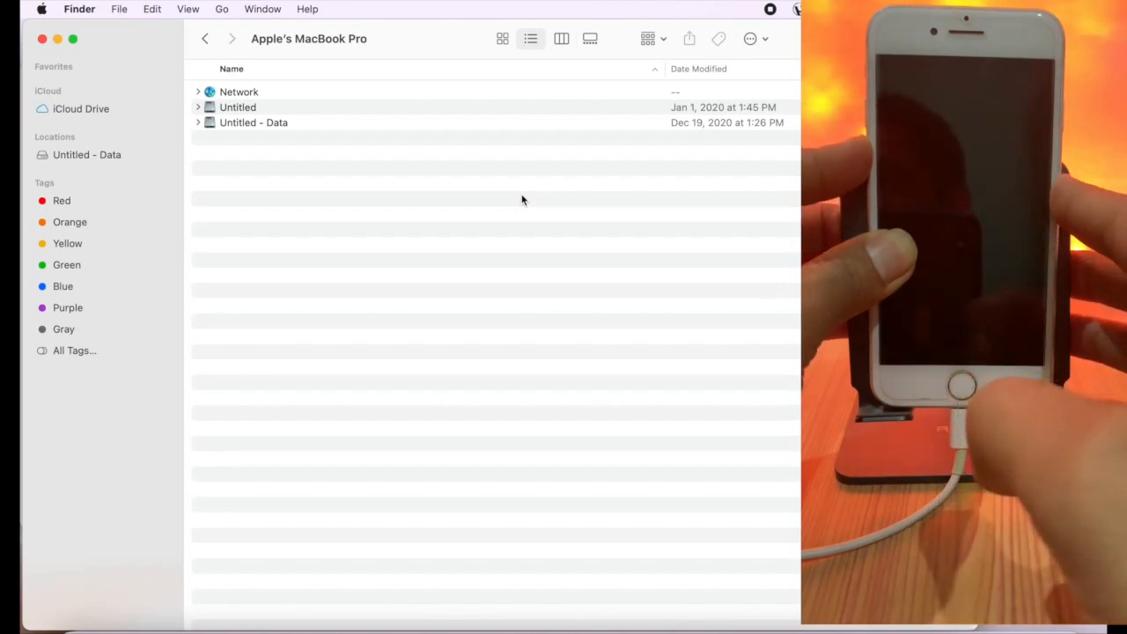
Step: Select the recovery-mode iPhone in Finder, acknowledge the alert and start Restore iPhone
click(69, 155)
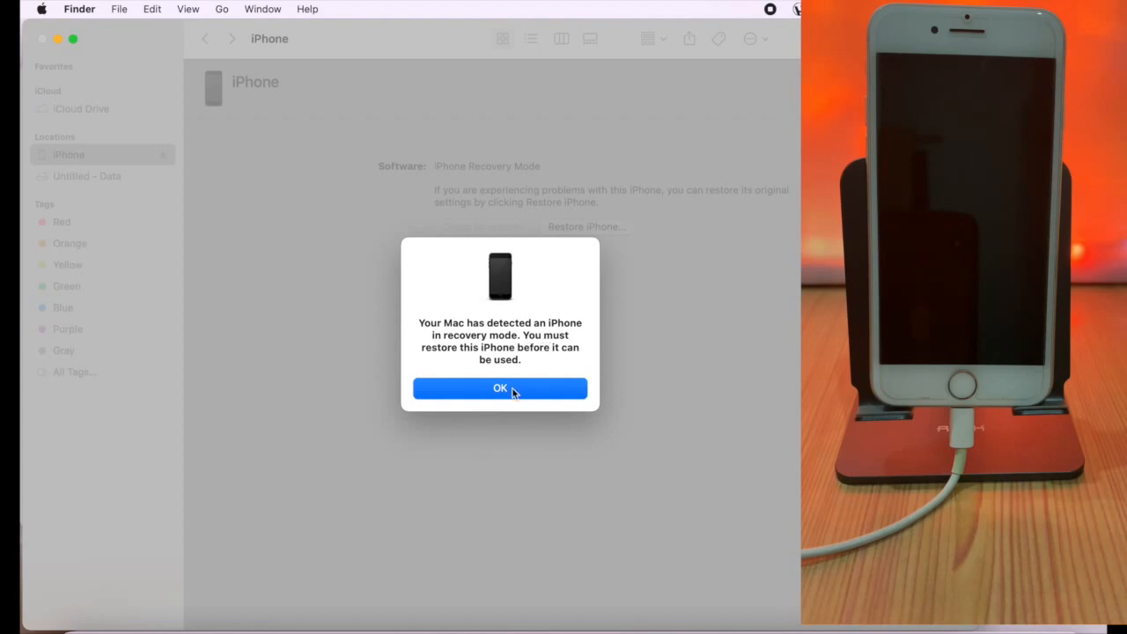
click(500, 389)
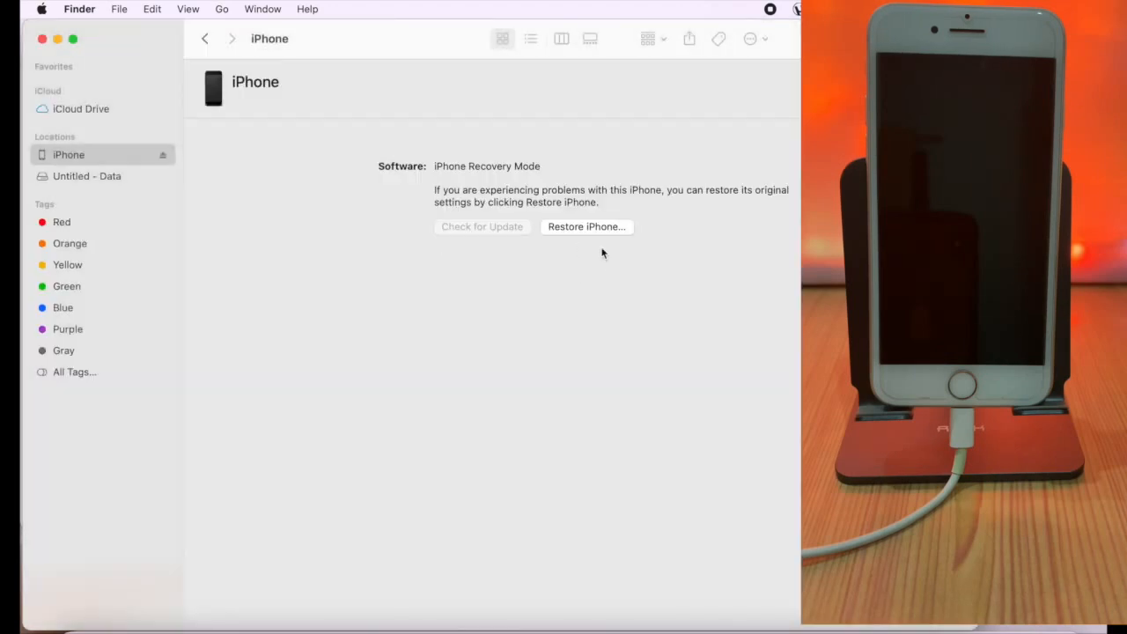
mouse_move(589, 232)
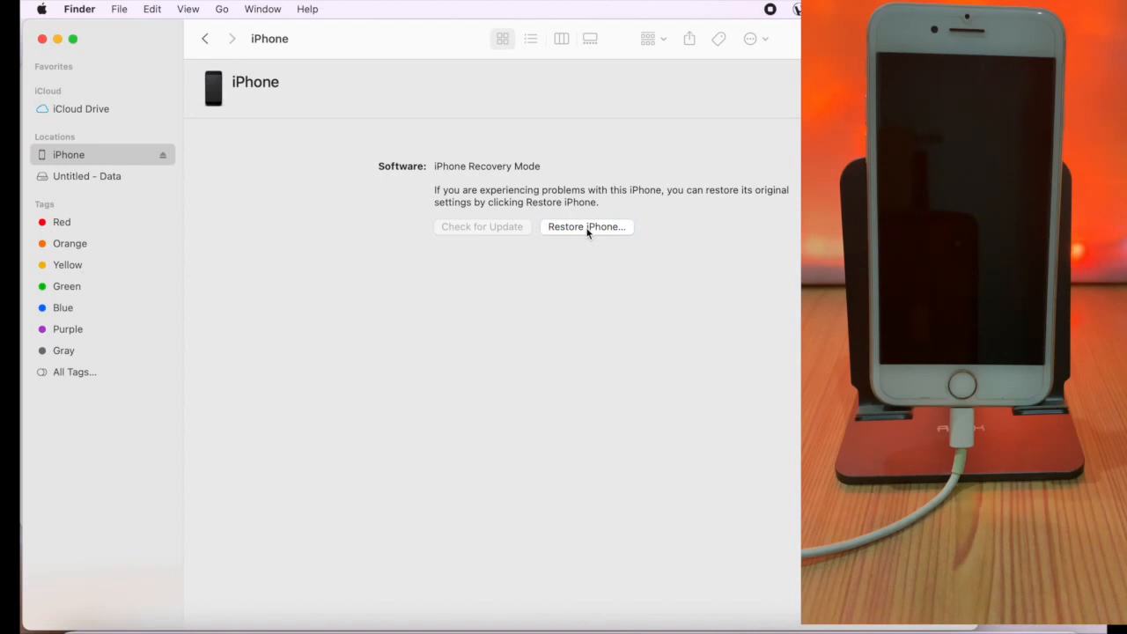
click(585, 225)
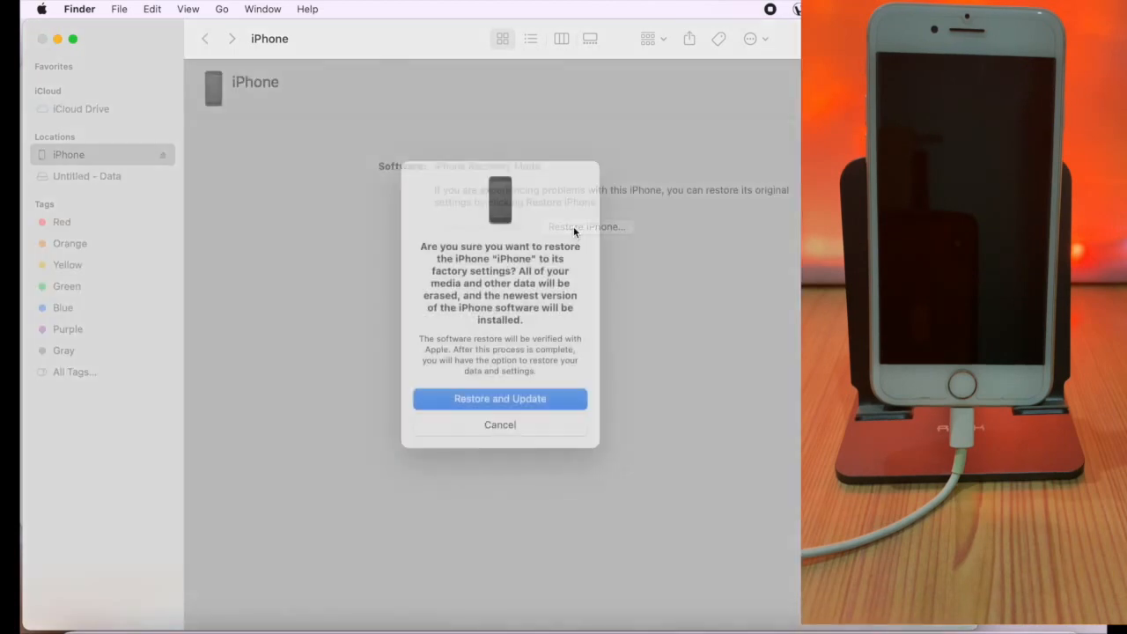
Step: Confirm Restore and Update, pass the update notes and agree to the software licence
click(501, 425)
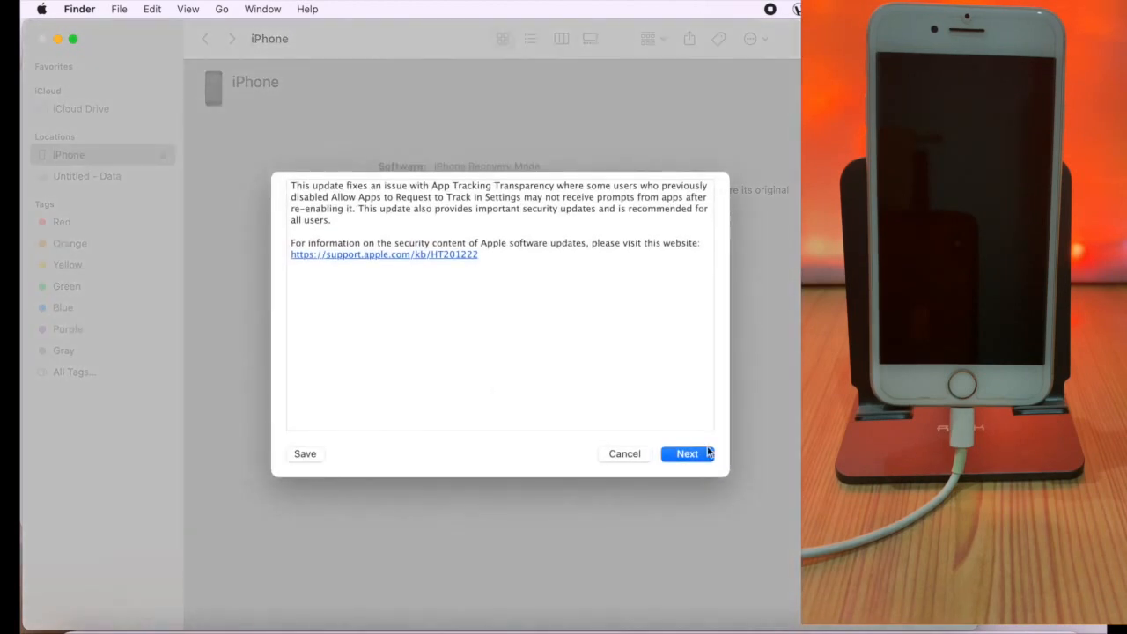
click(687, 455)
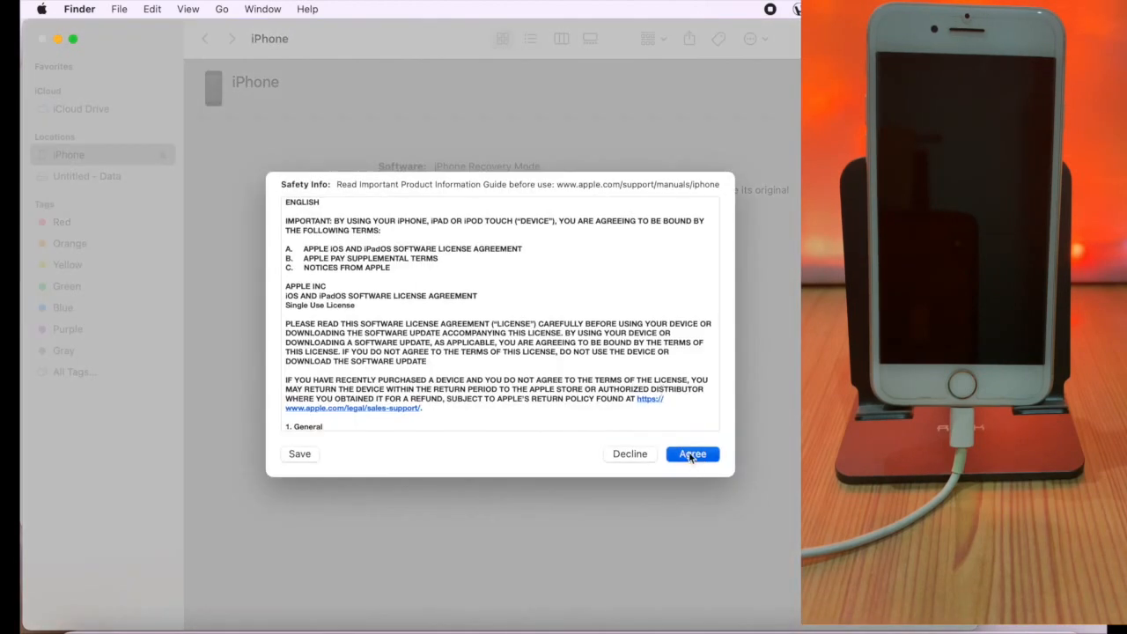
click(693, 455)
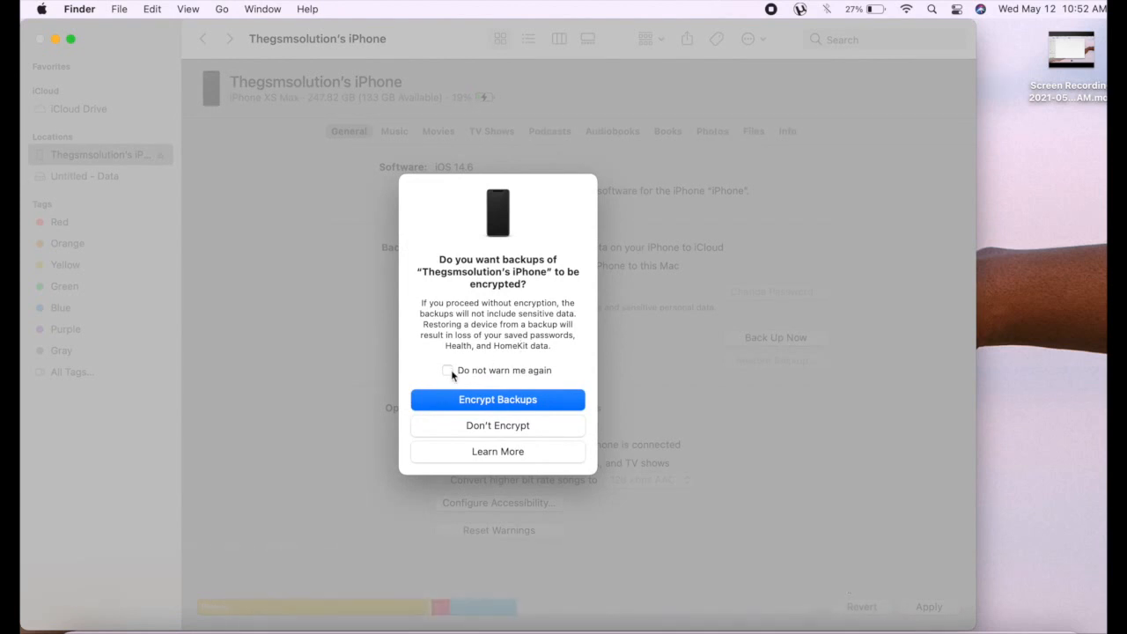
mouse_move(526, 325)
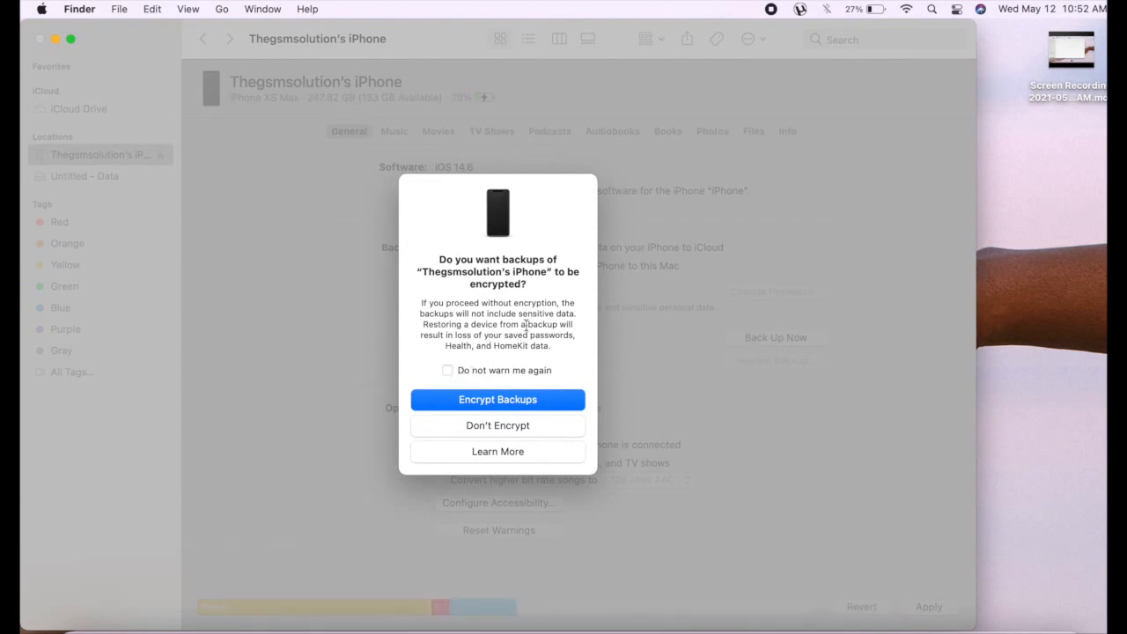
Step: Choose Don't Encrypt, restore the iPhone from the Mac backup, then begin setting a new Screen Time passcode
click(497, 425)
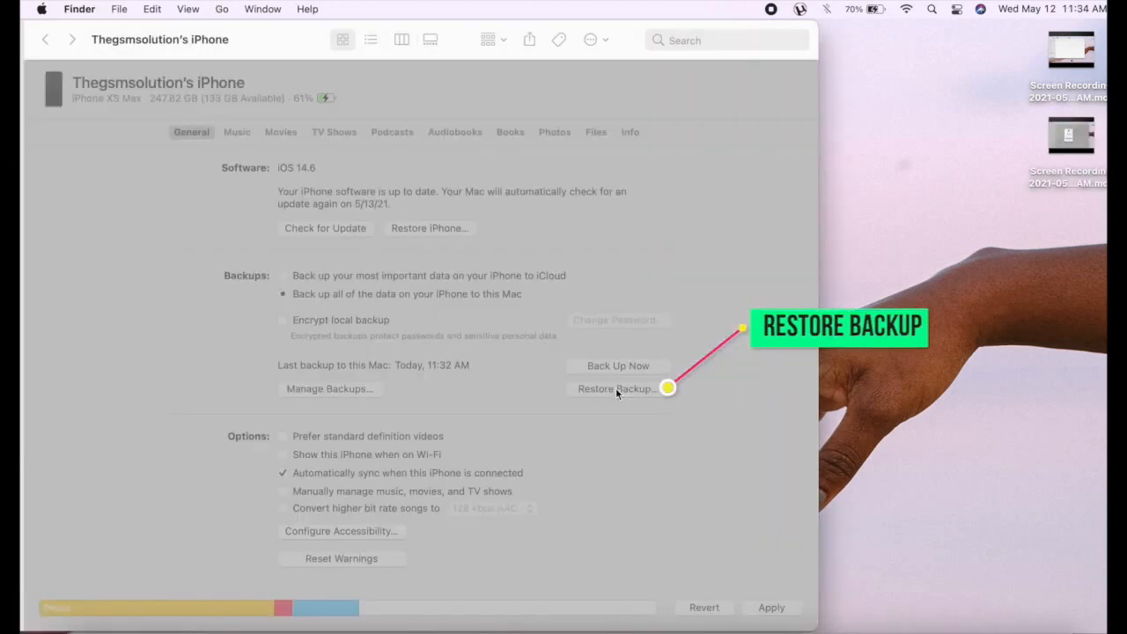
click(615, 389)
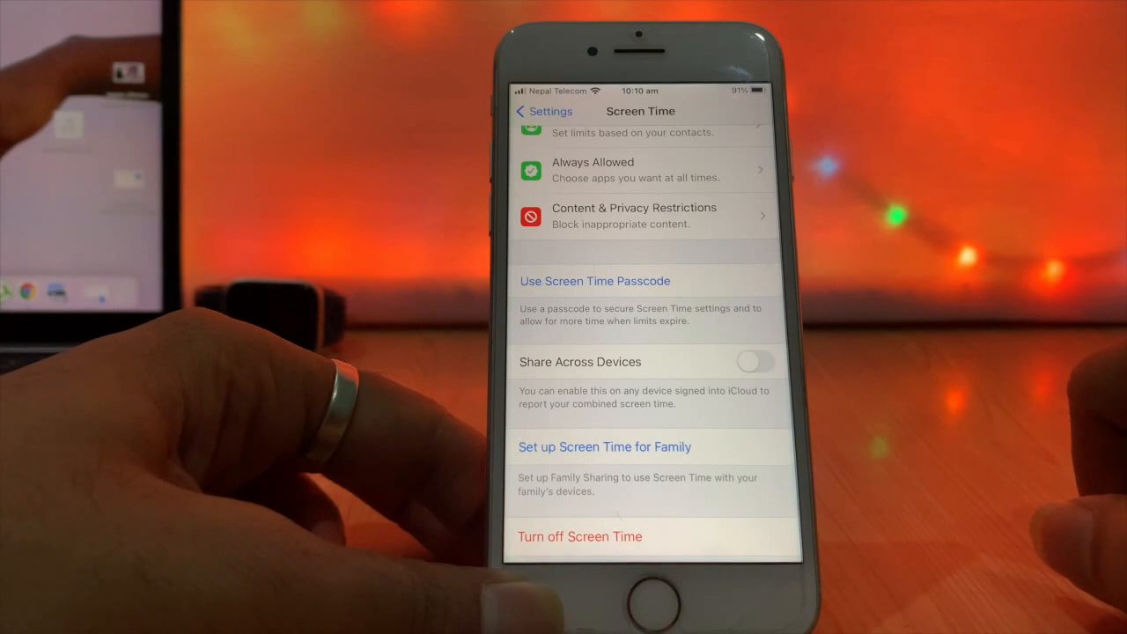
click(596, 281)
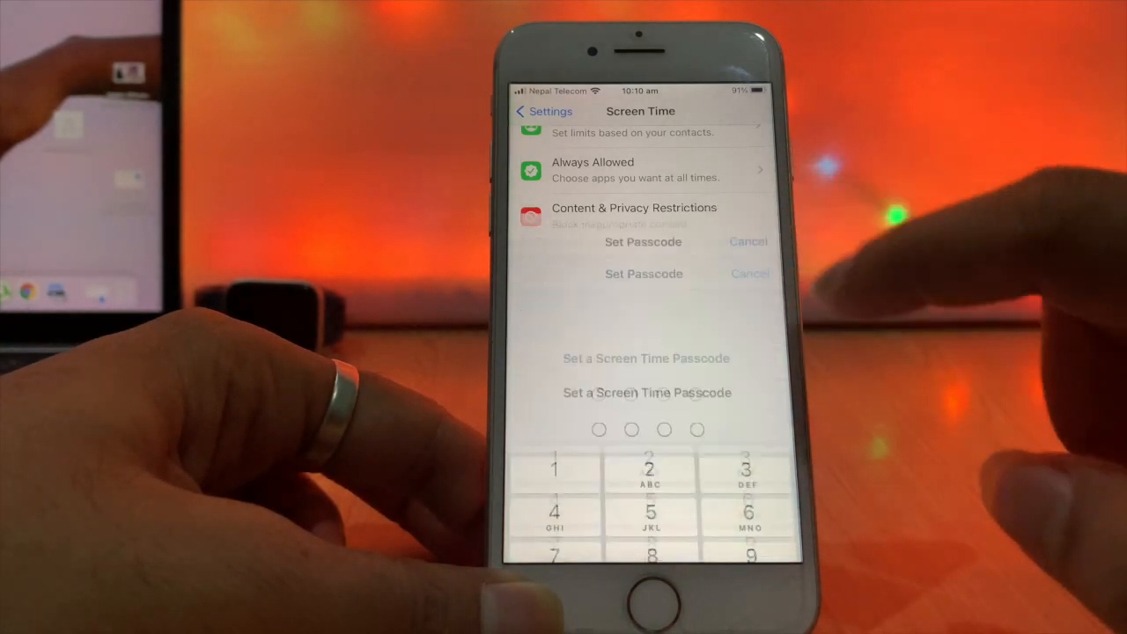